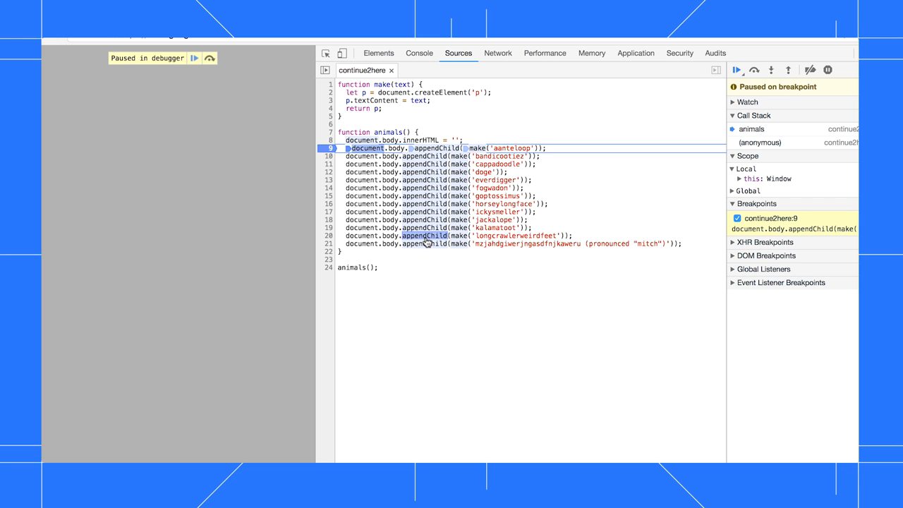
# Step: Continue to the appendChild call on line 20, rendering animal names through 'kalamatoot'
pyautogui.click(740, 69)
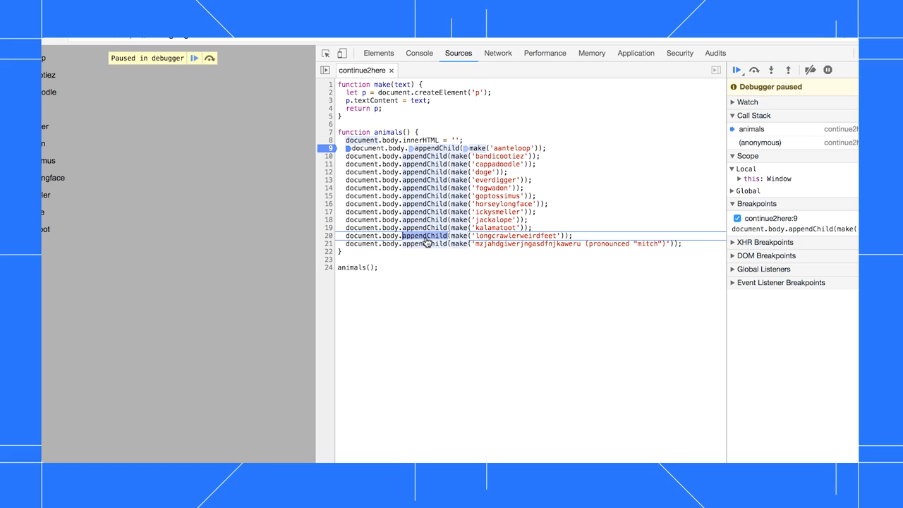